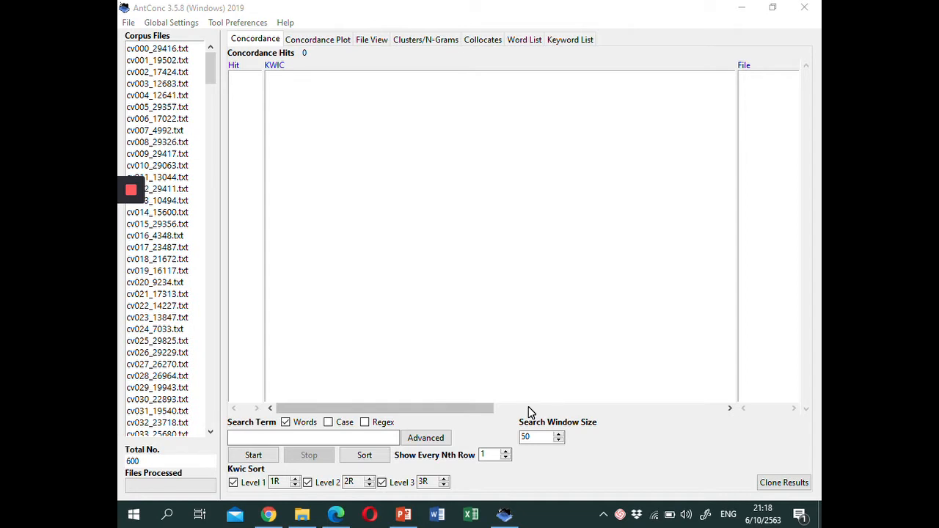
mouse_move(528, 341)
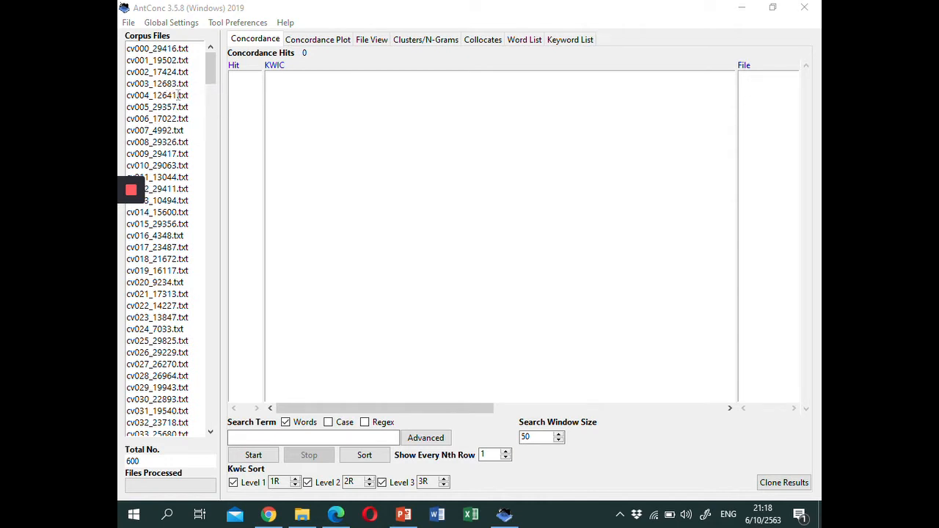
mouse_move(155, 106)
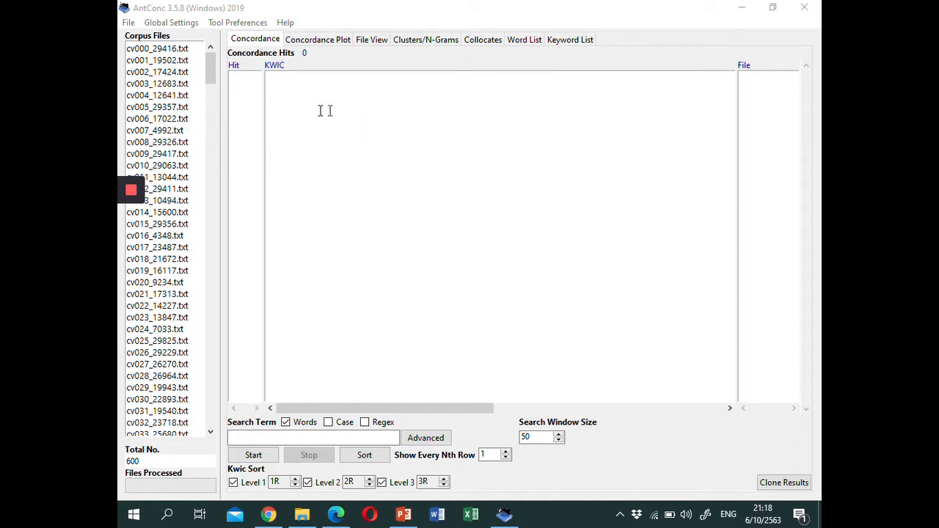
mouse_move(417, 75)
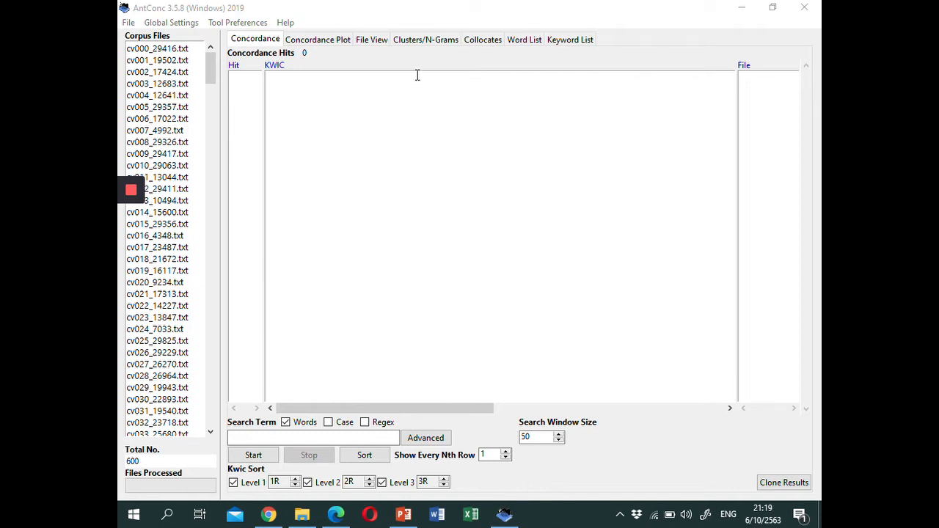
mouse_move(425, 40)
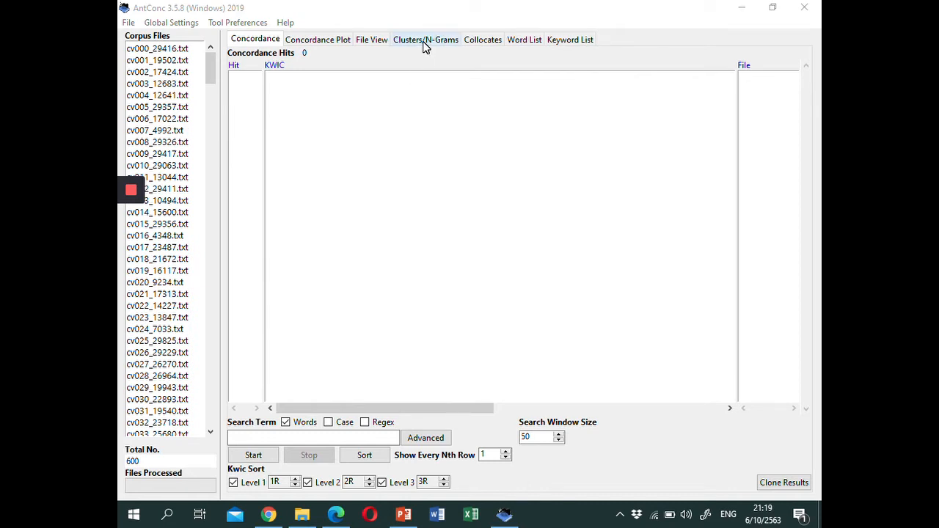
Enter 'best' as the search term in the Clusters/N-Grams tool
left_click(426, 38)
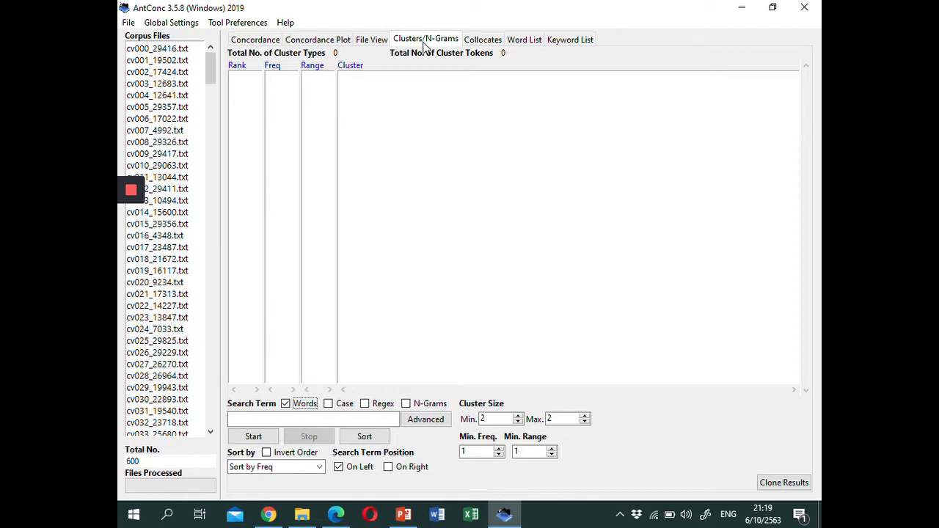
left_click(314, 419)
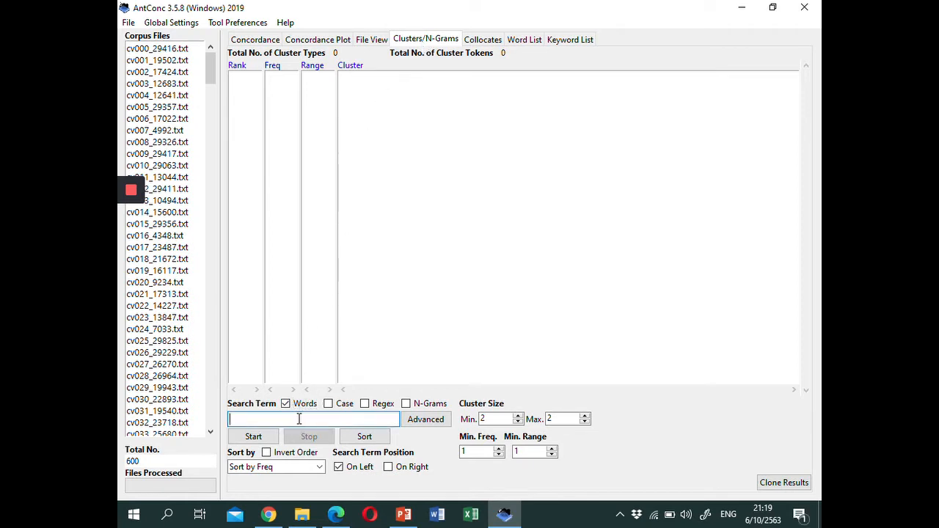
left_click(299, 420)
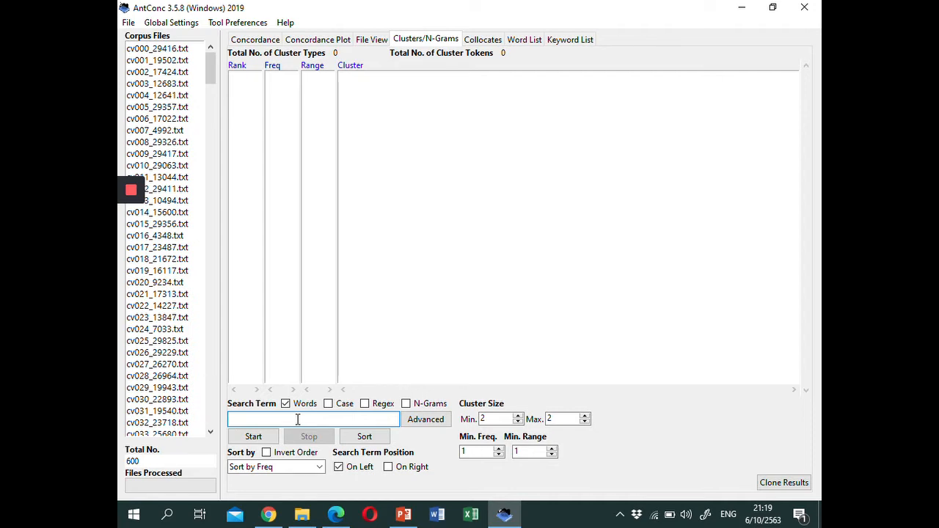
type("best")
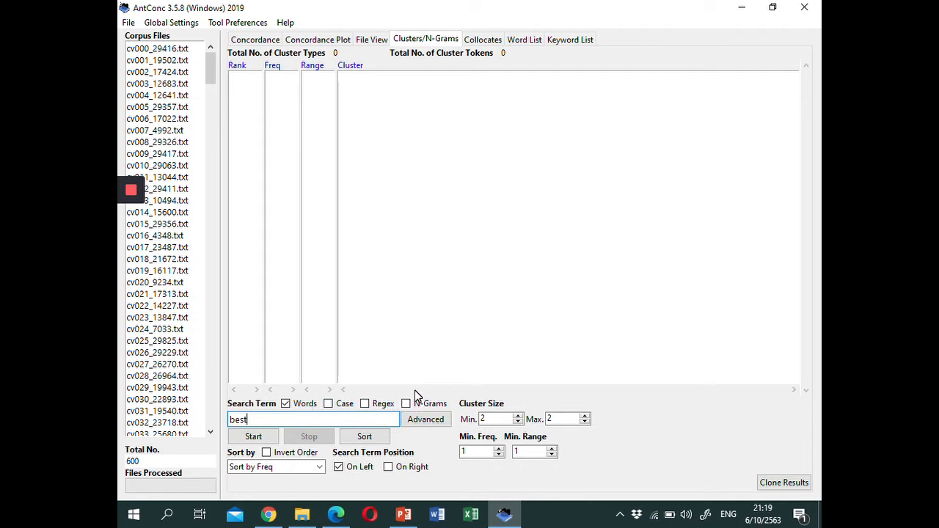
mouse_move(594, 408)
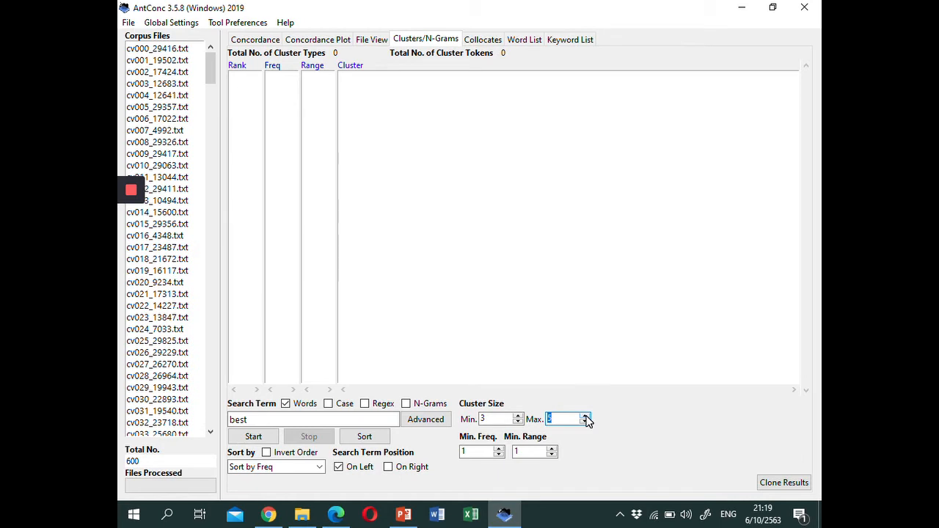
mouse_move(469, 437)
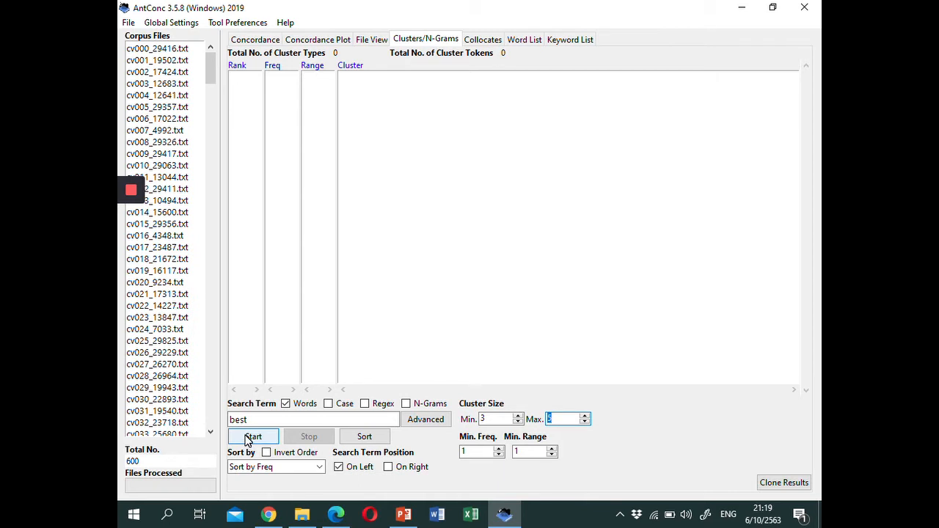
Generate the cluster list for 'best', yielding 735 cluster types ranked by frequency
left_click(252, 437)
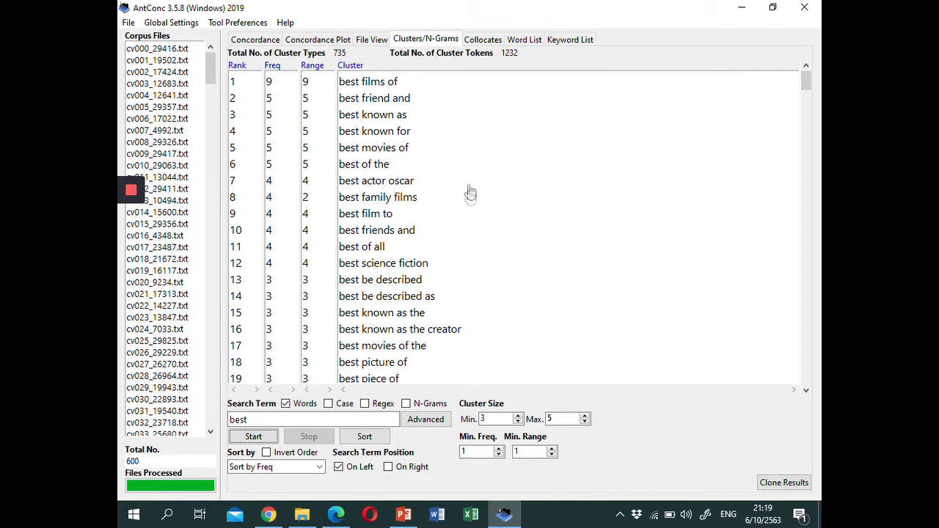
mouse_move(443, 156)
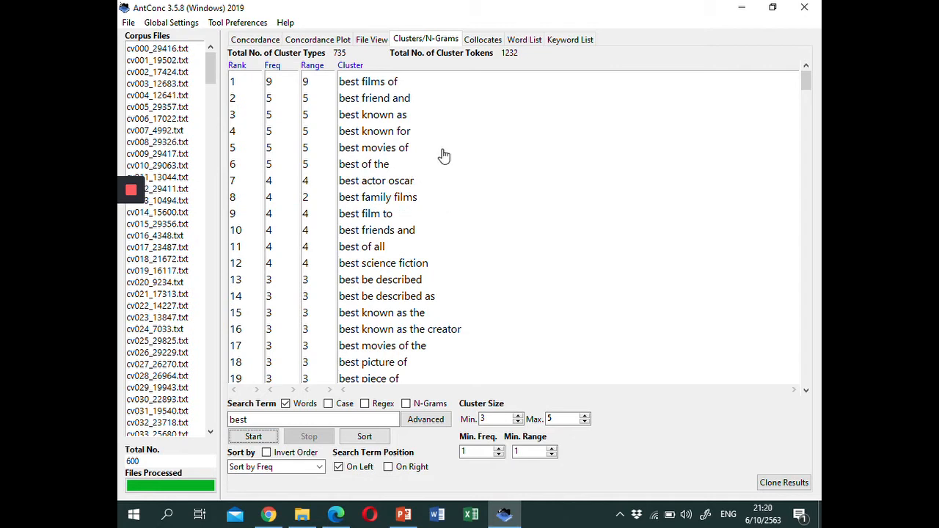
mouse_move(378, 170)
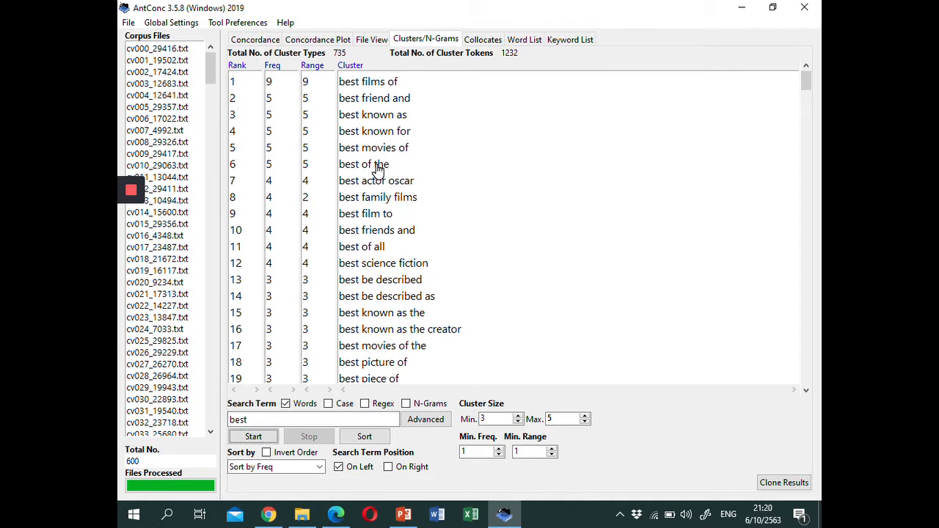
mouse_move(412, 332)
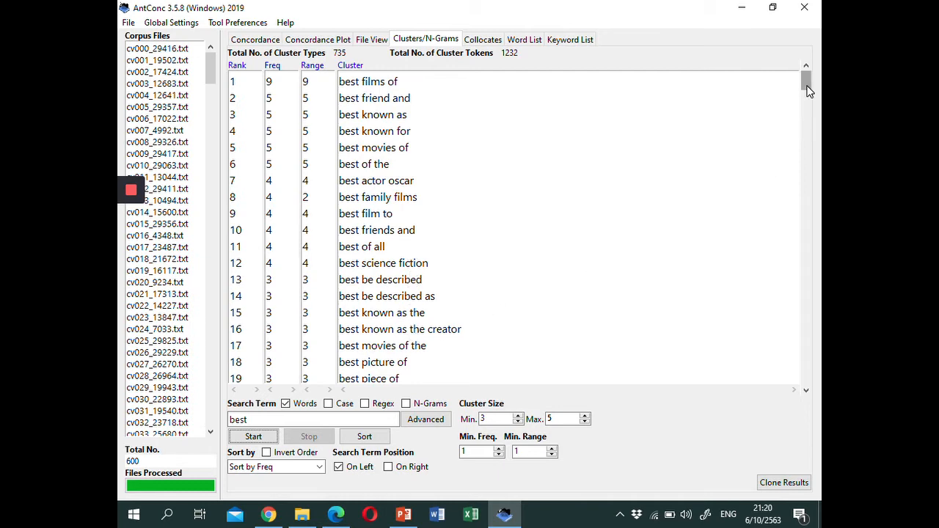
left_click_drag(807, 84, 807, 100)
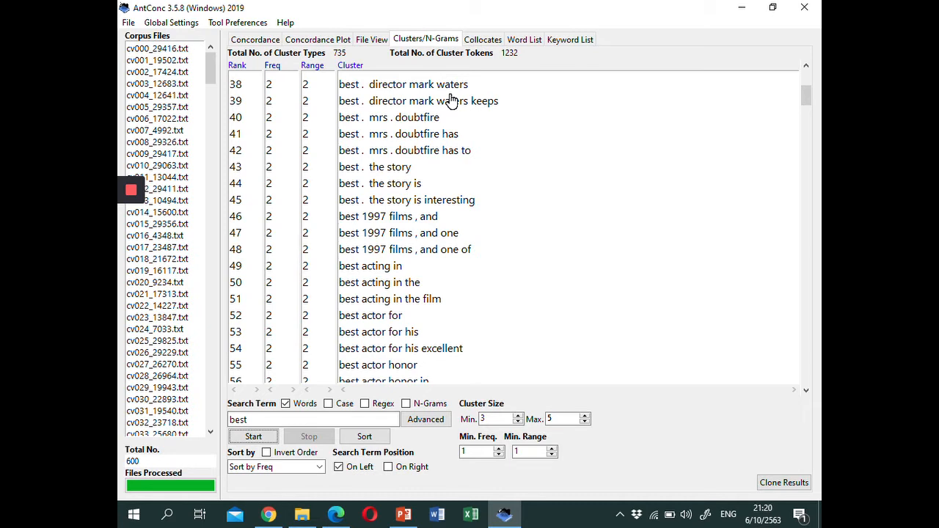
mouse_move(359, 93)
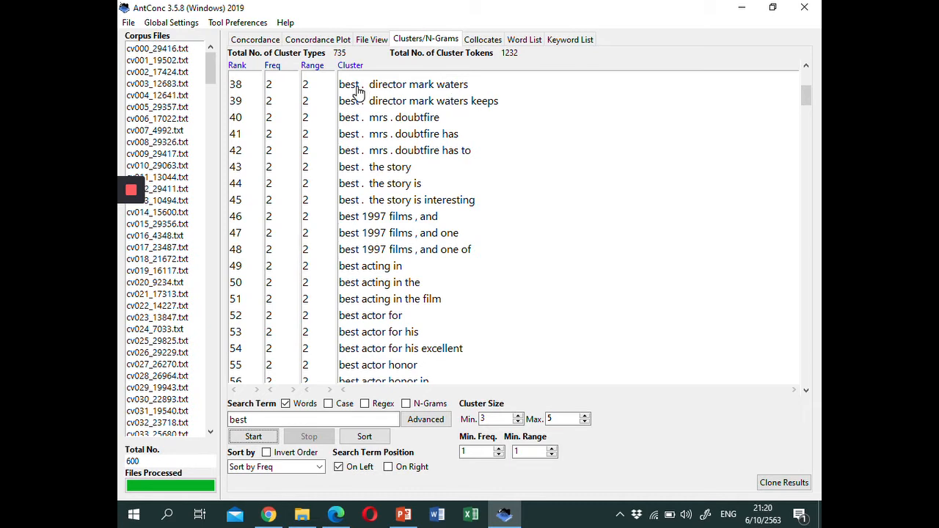
mouse_move(334, 141)
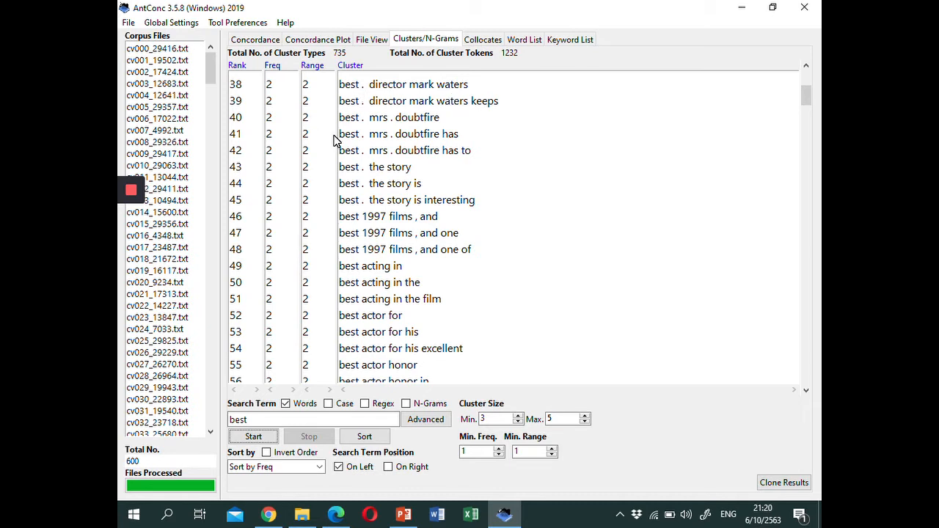
mouse_move(290, 83)
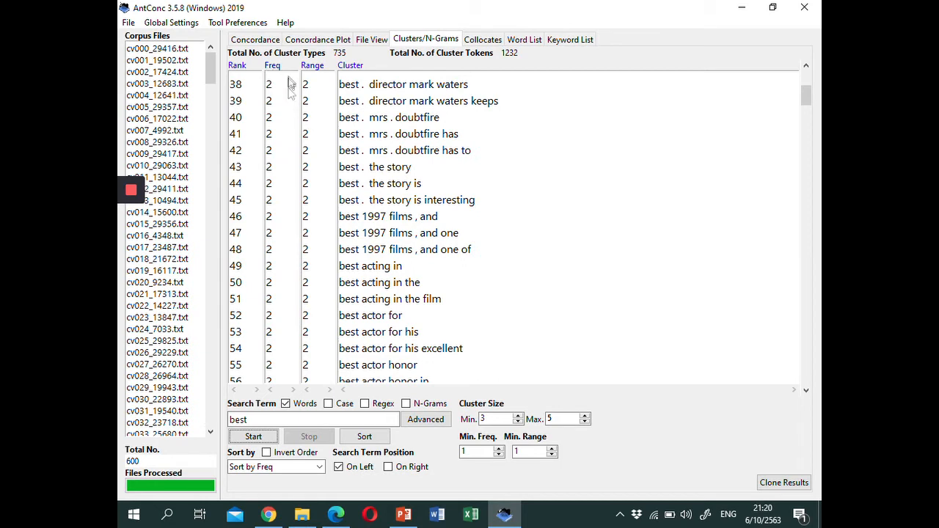
mouse_move(321, 117)
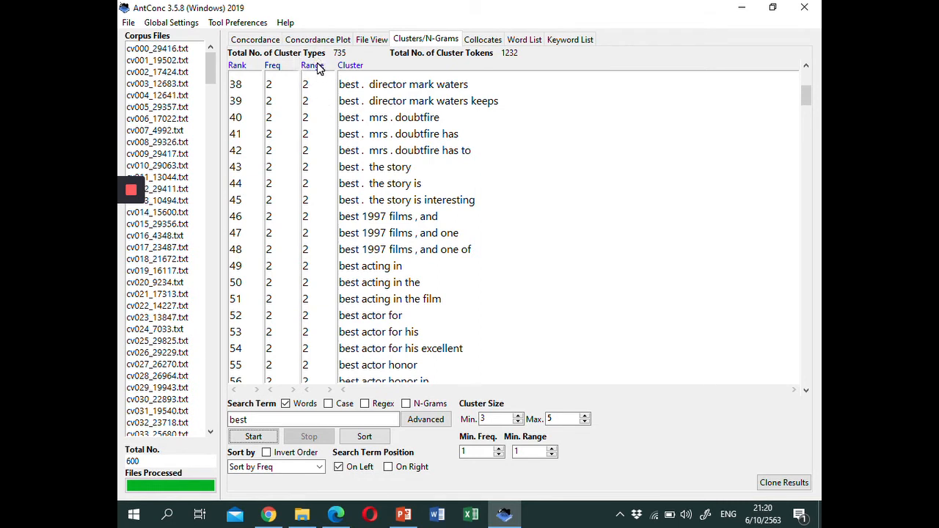
mouse_move(384, 244)
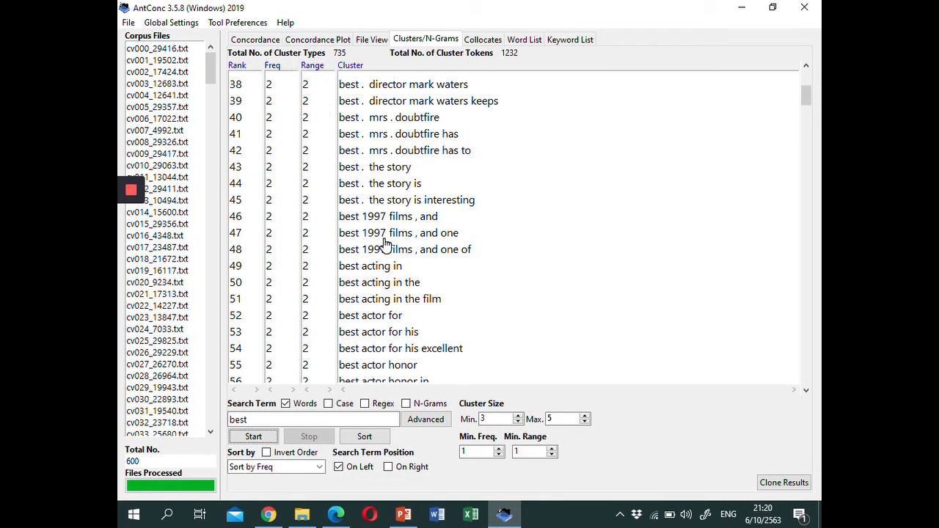
mouse_move(437, 351)
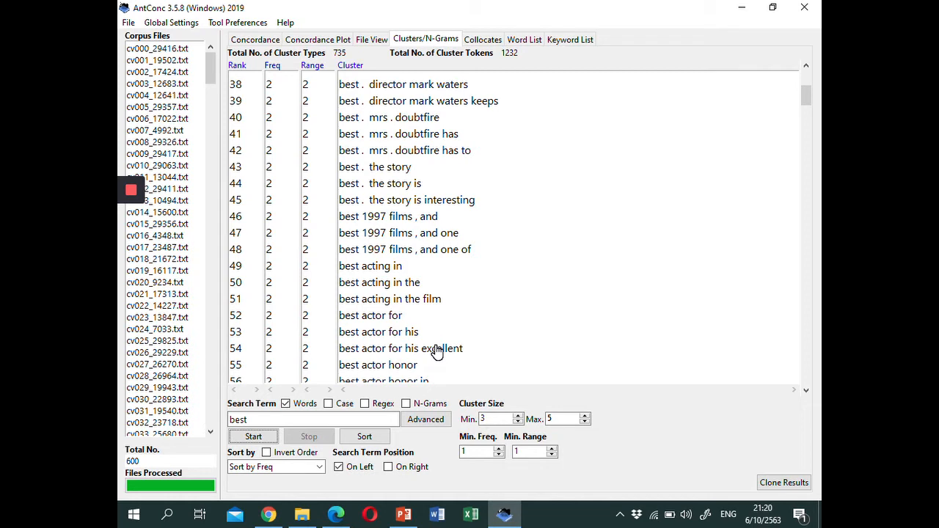
mouse_move(267, 410)
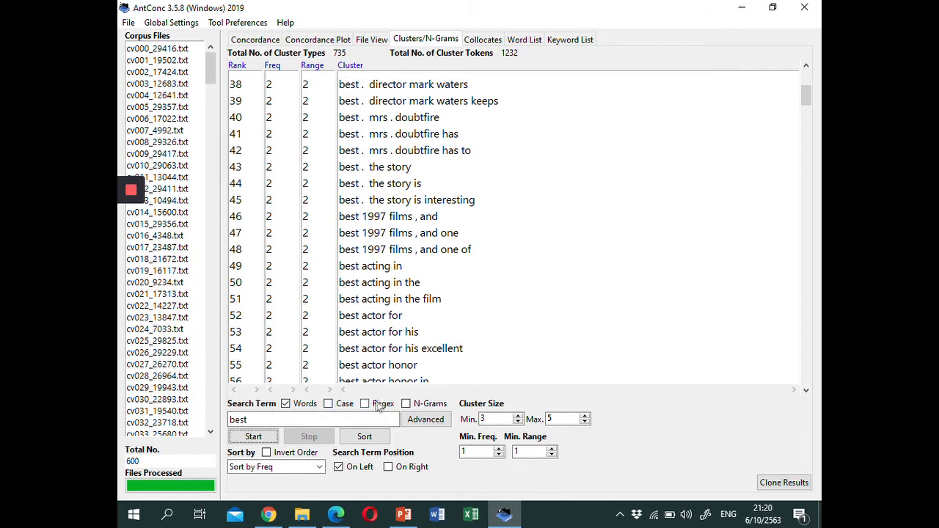
Switch to N-Grams mode and raise the minimum n-gram size to 4
left_click(405, 403)
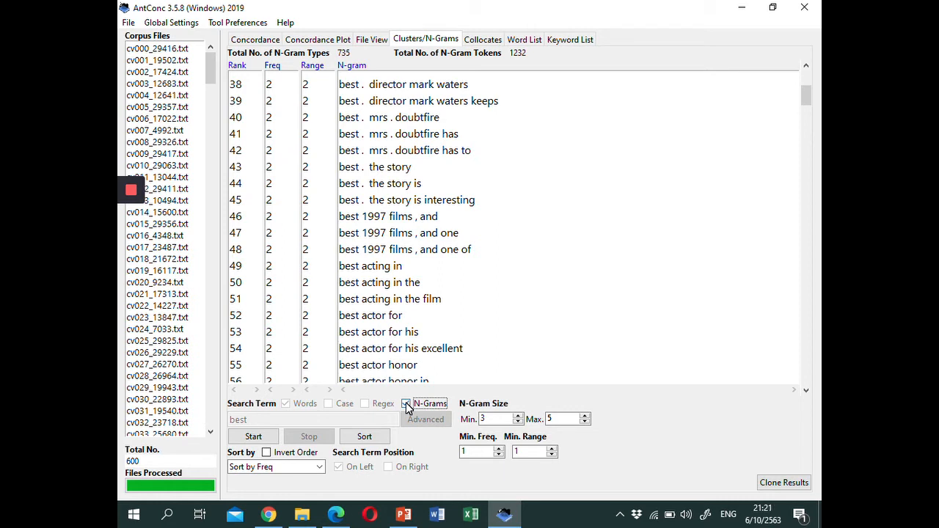
left_click(405, 404)
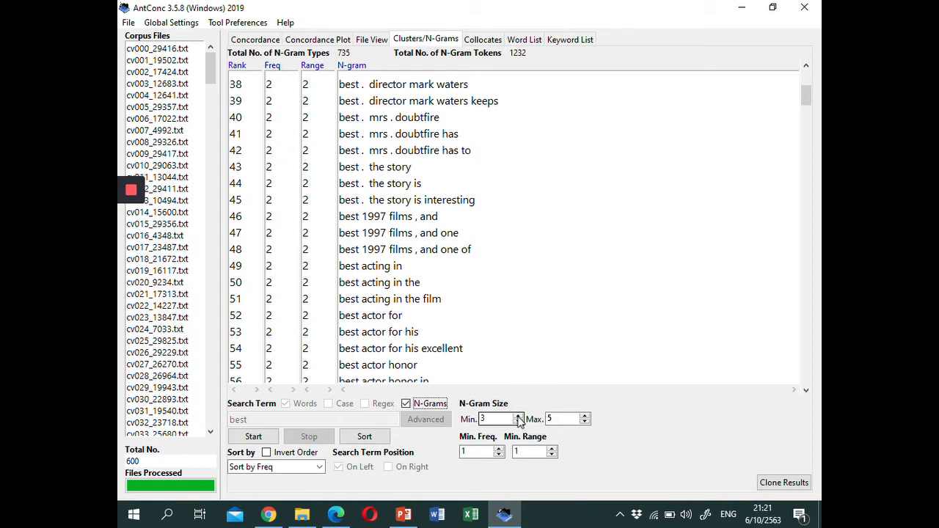
mouse_move(519, 422)
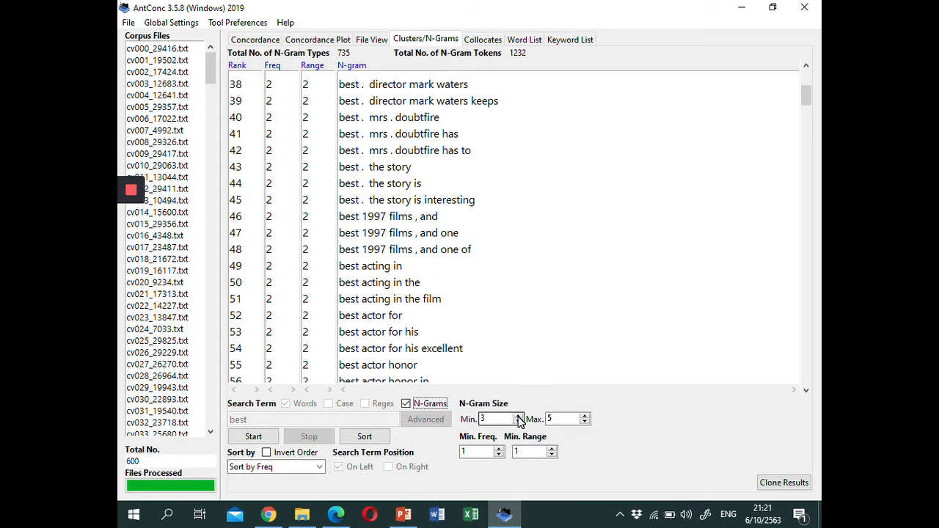
left_click(587, 423)
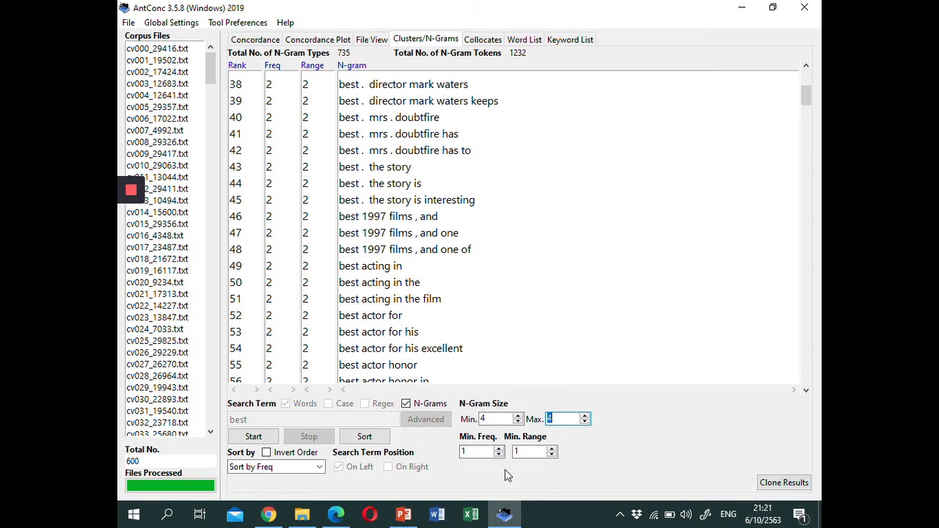
mouse_move(525, 487)
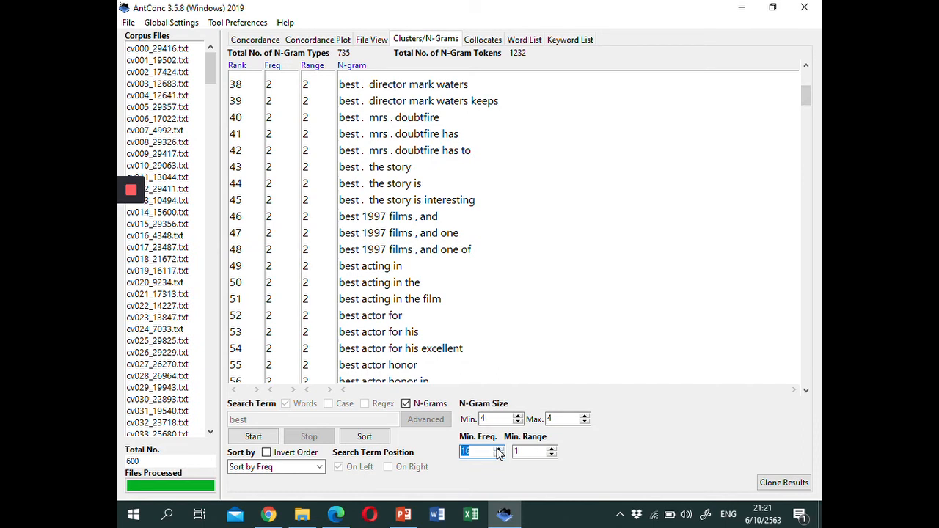
mouse_move(580, 470)
type("5")
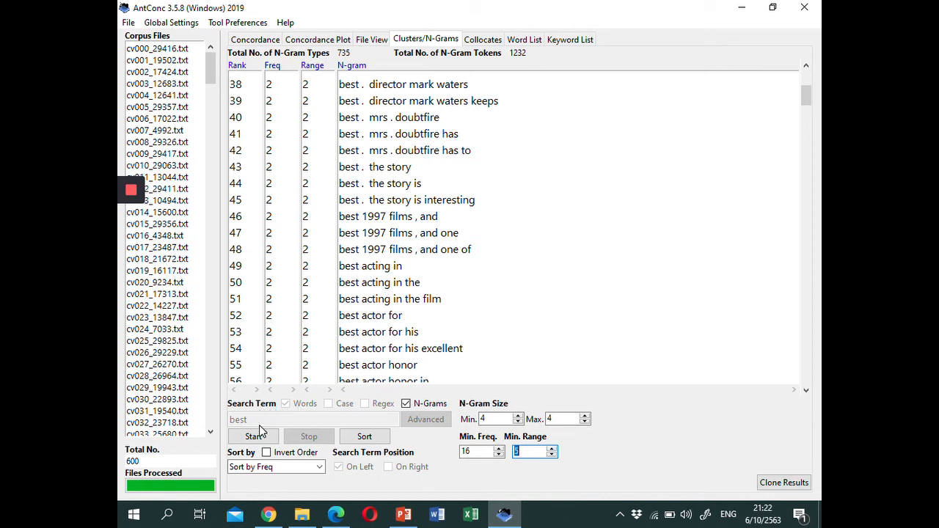
Generate the 4-gram list, yielding 34 types led by 'the rest of the' (82)
left_click(252, 435)
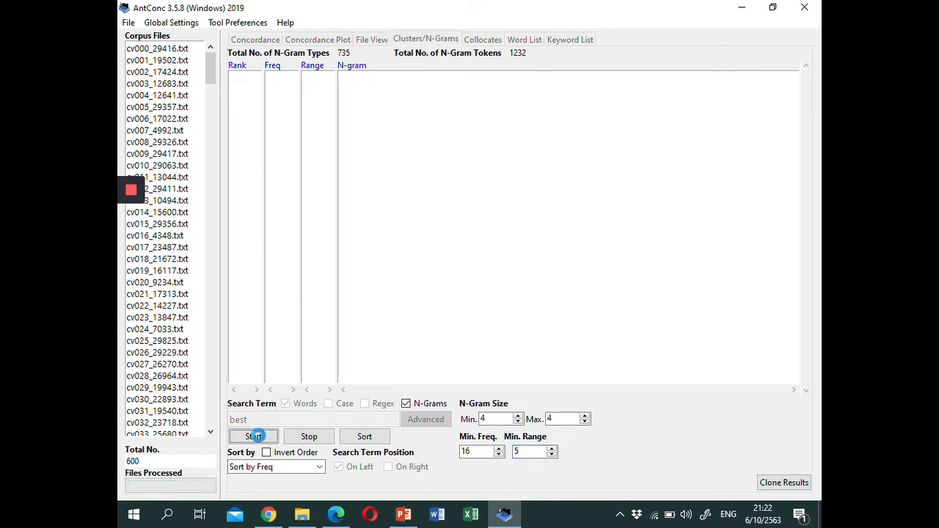
left_click(252, 436)
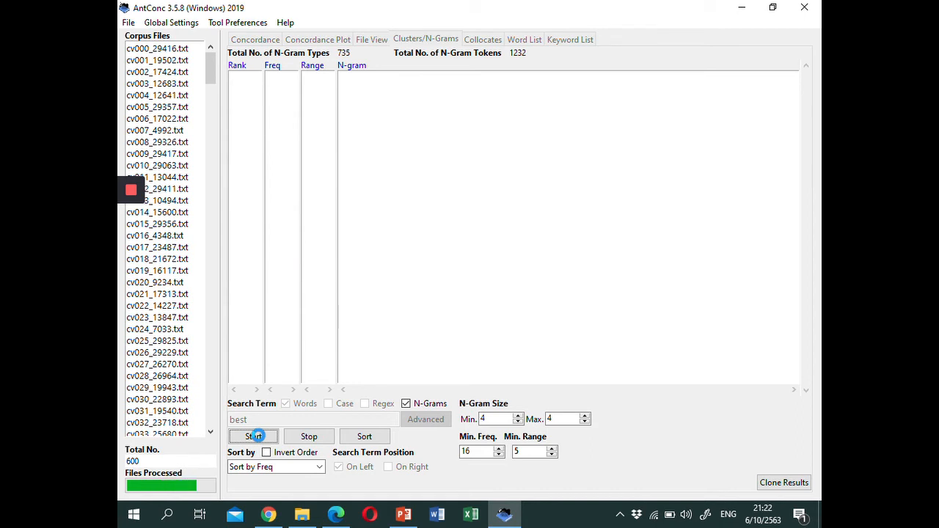
left_click(254, 436)
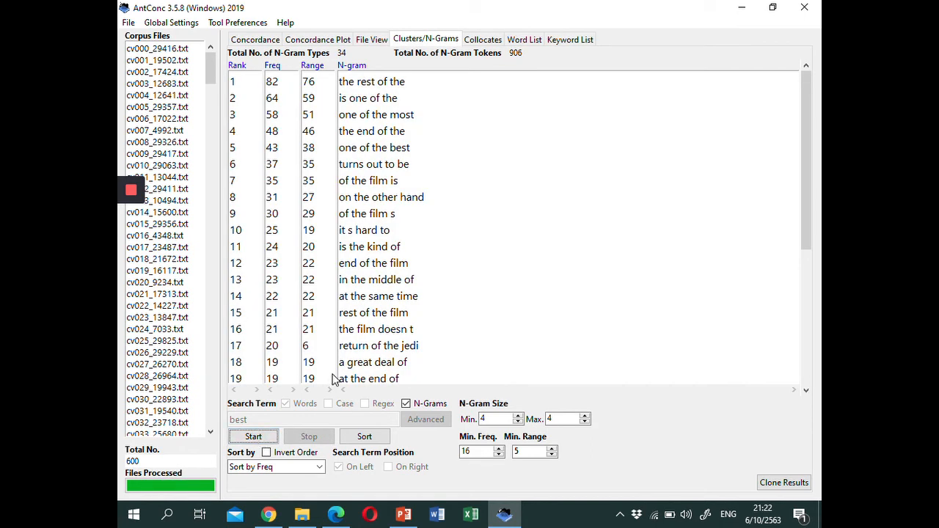
mouse_move(564, 399)
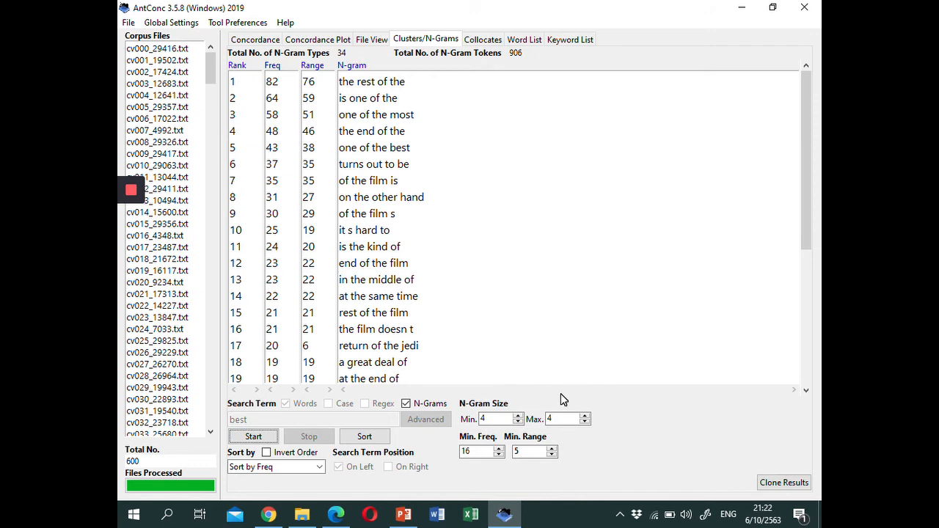
mouse_move(797, 247)
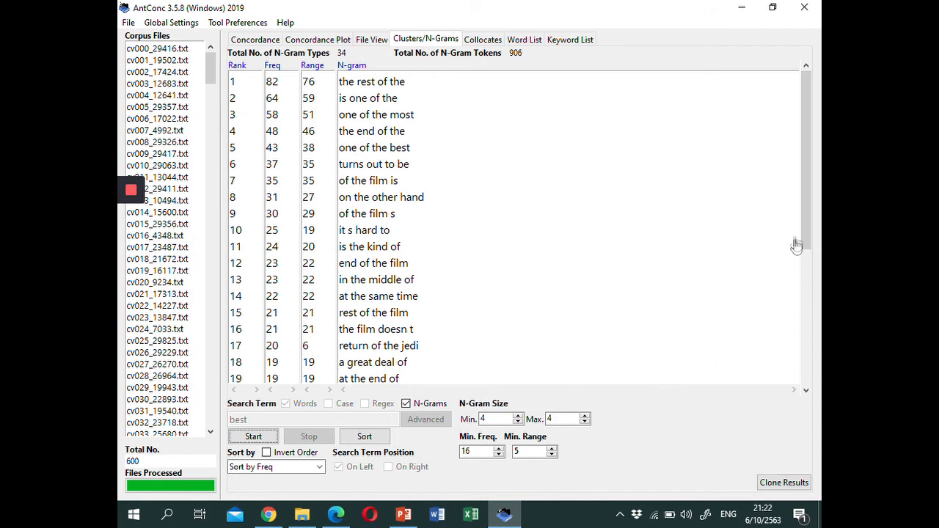
scroll("down", 3)
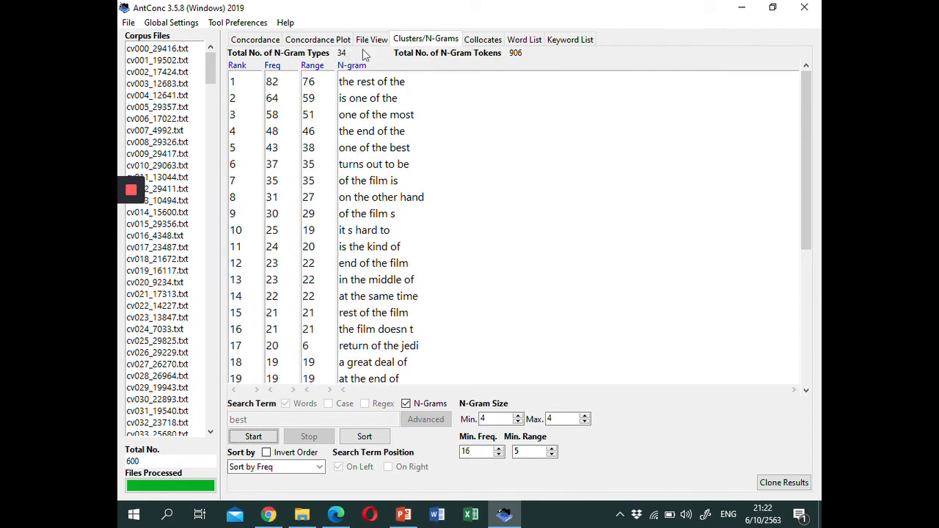
mouse_move(525, 71)
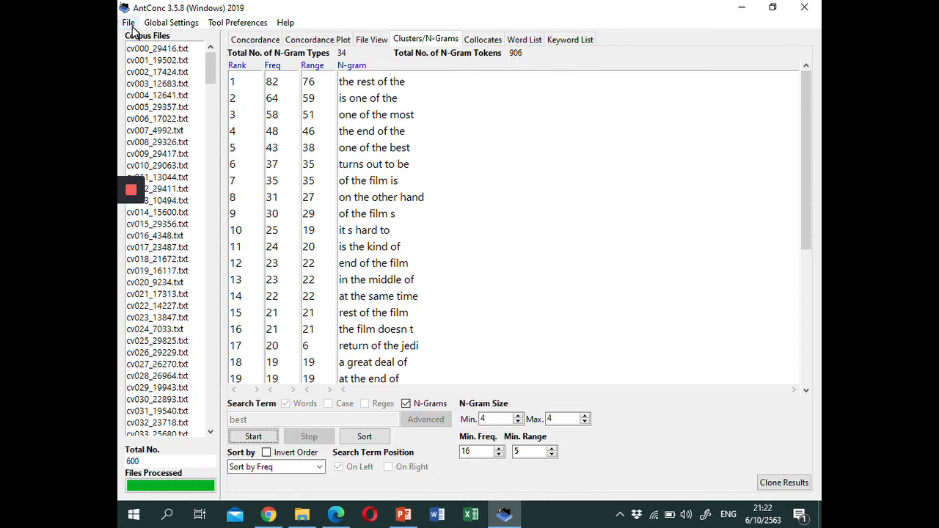
left_click(129, 22)
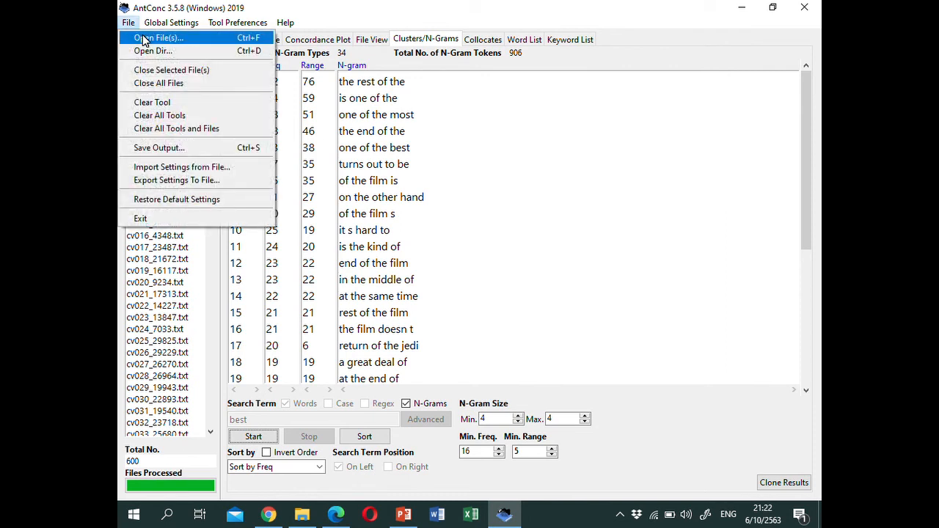
mouse_move(158, 130)
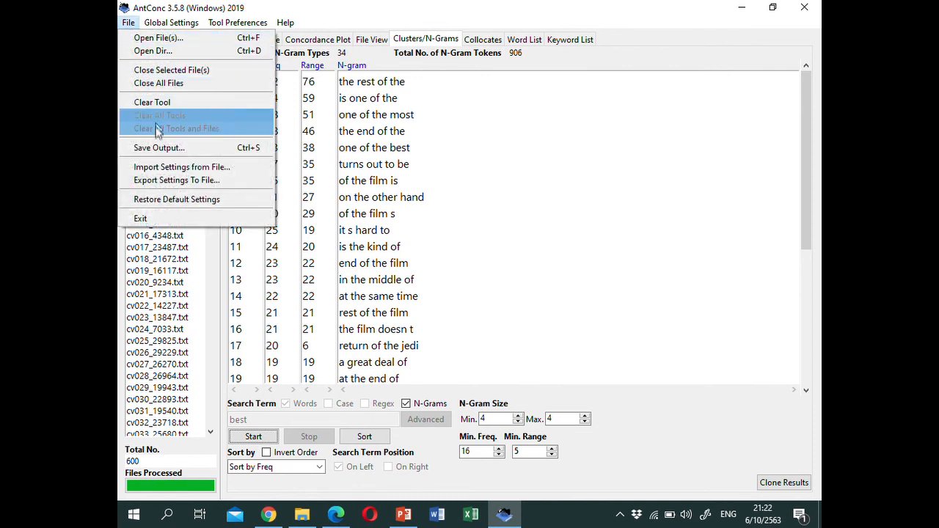
left_click(158, 146)
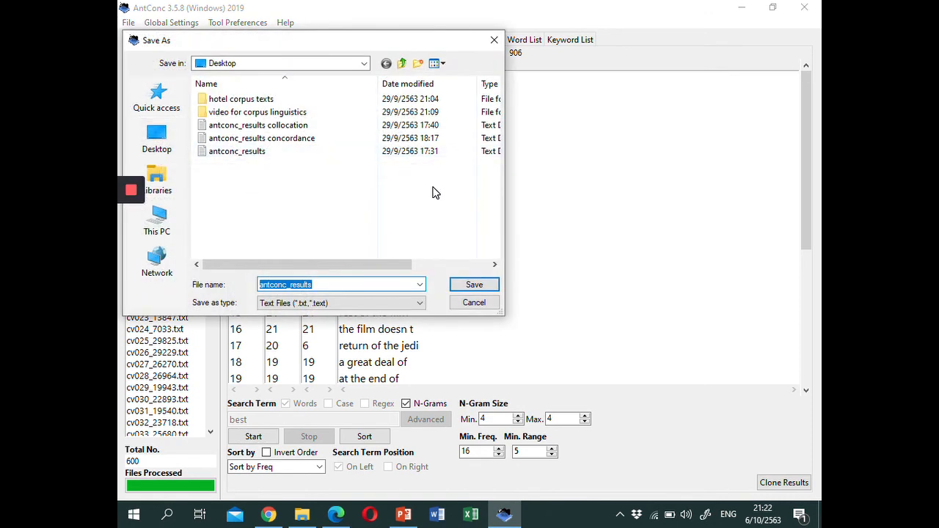
mouse_move(464, 200)
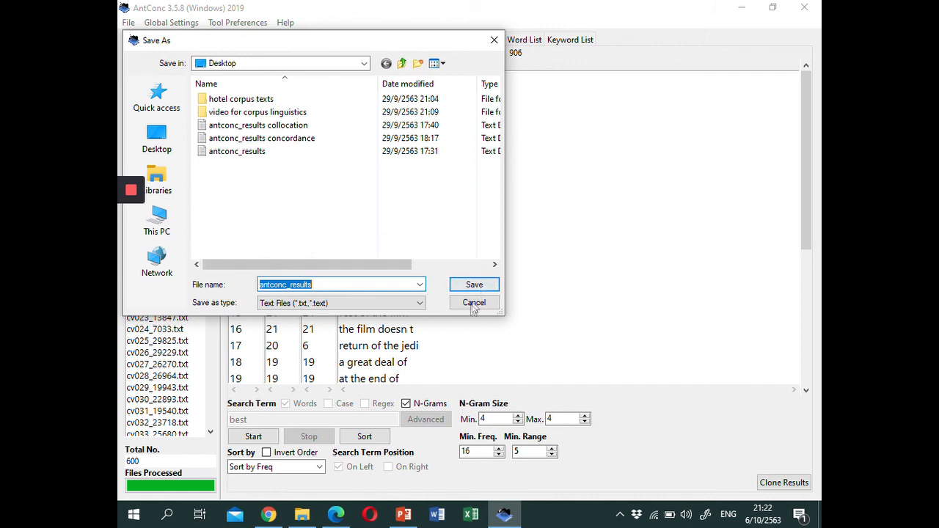
left_click(474, 302)
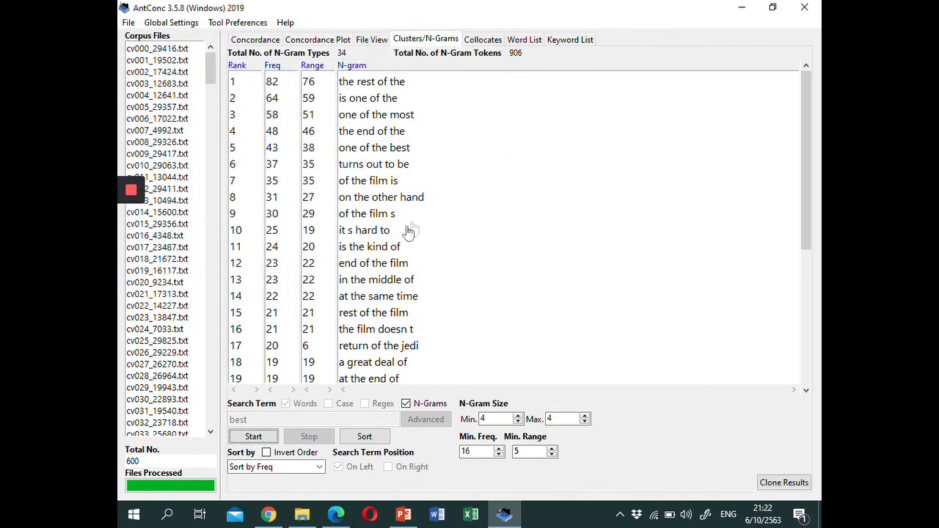
mouse_move(405, 234)
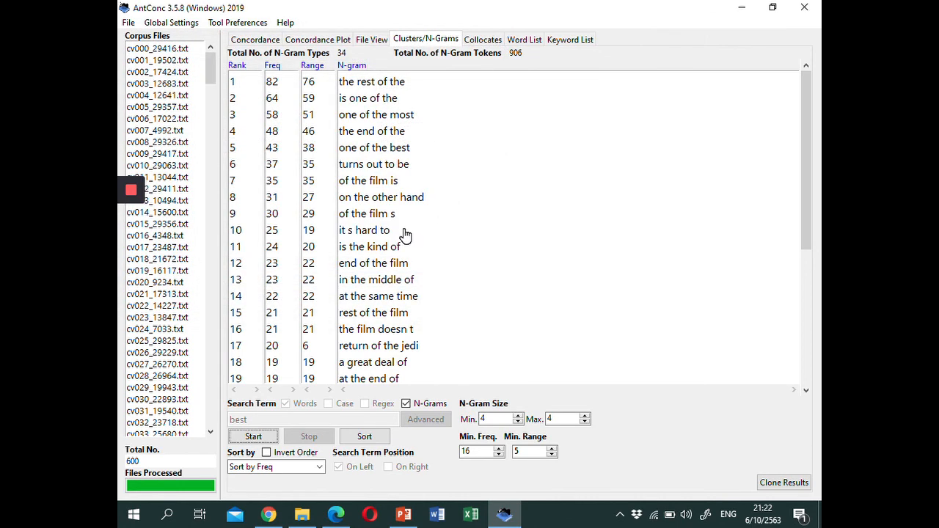